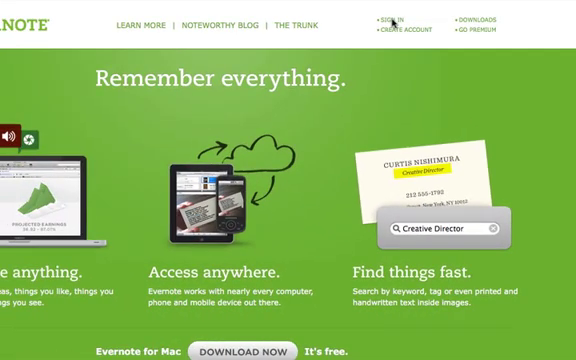
Sign in to the Evernote account with the entered username and password, landing on the notebooks list.
left_click(396, 16)
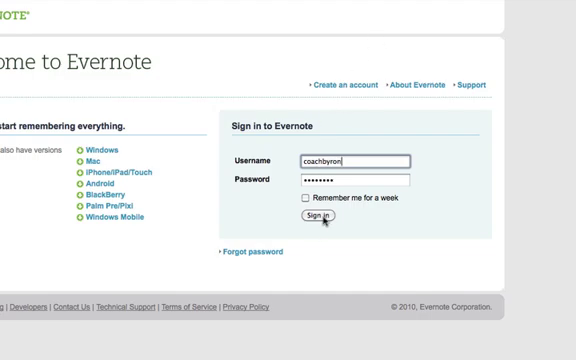
left_click(320, 218)
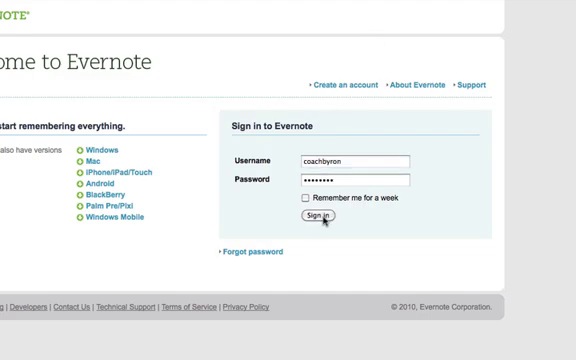
left_click(318, 218)
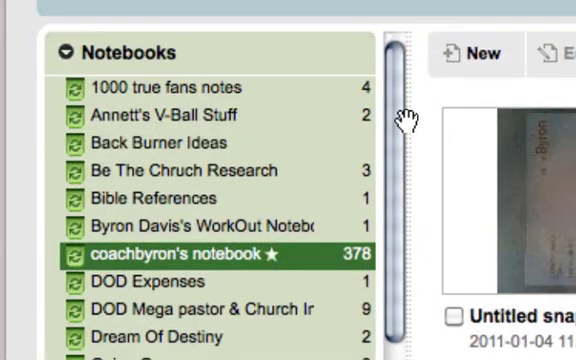
scroll("down", 3)
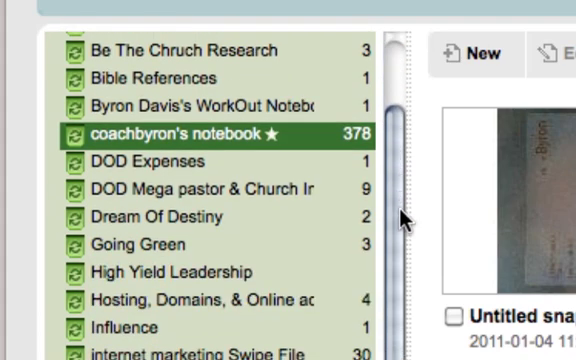
scroll("down", 3)
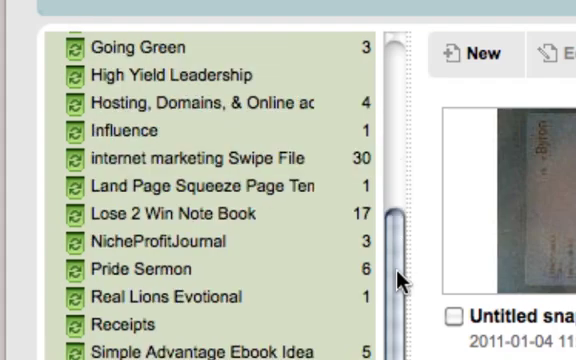
scroll("up", 3)
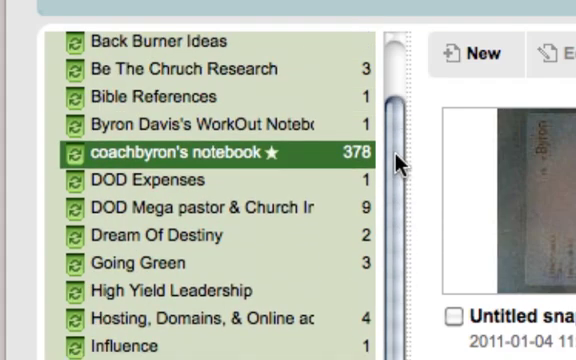
scroll("up", 3)
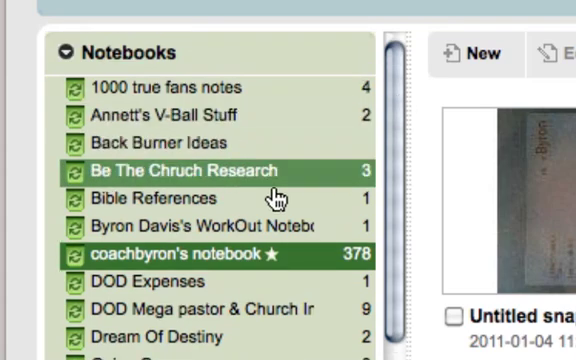
left_click(200, 254)
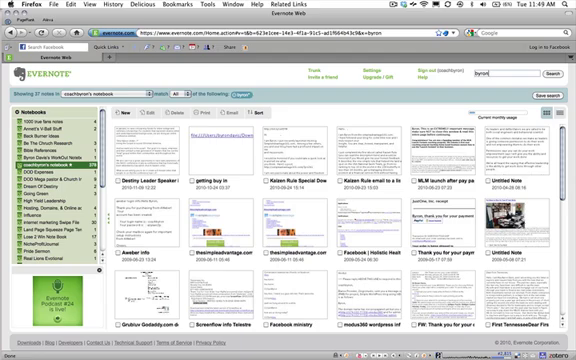
scroll("down", 3)
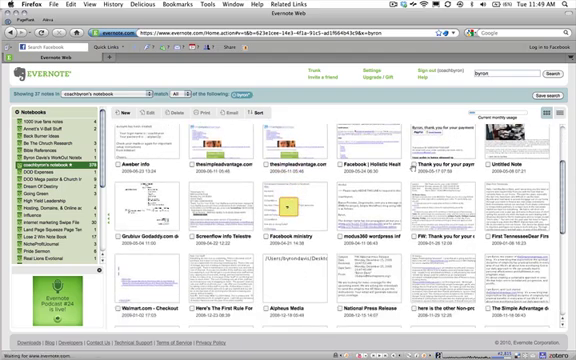
scroll("down", 3)
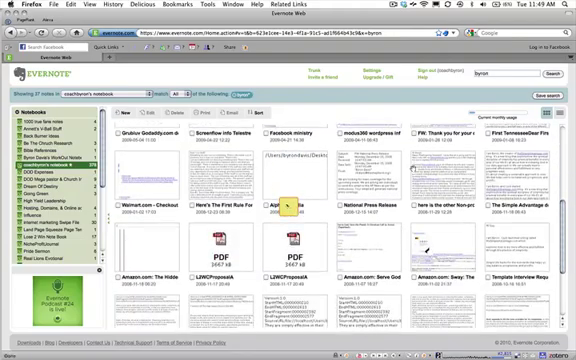
scroll("down", 3)
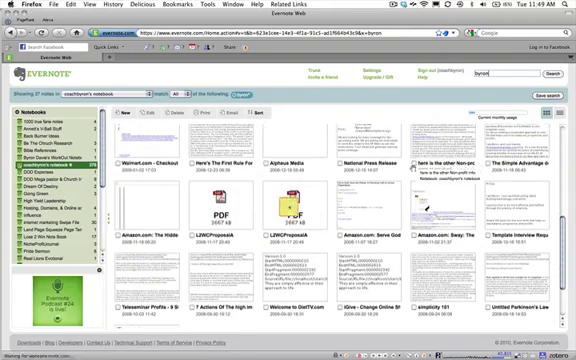
scroll("up", 3)
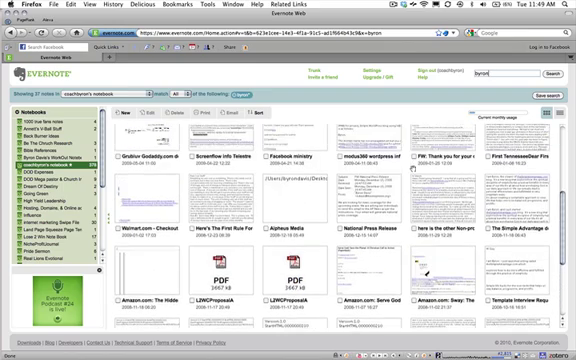